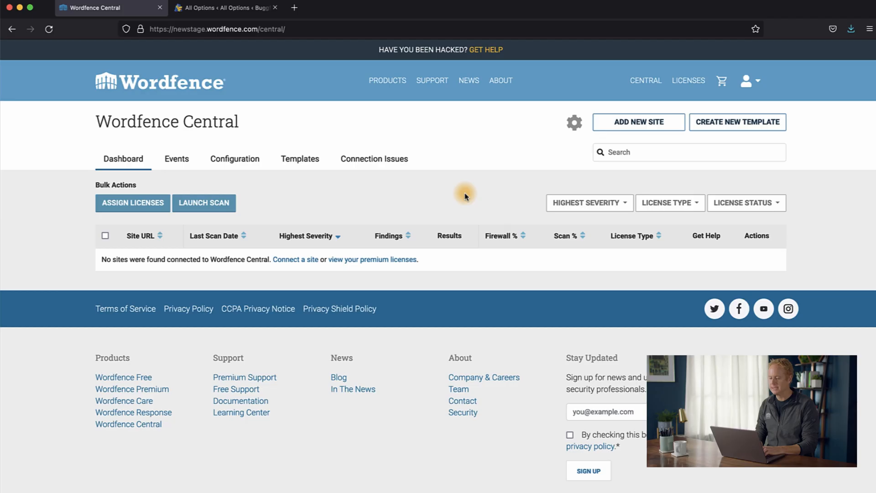
mouse_move(421, 201)
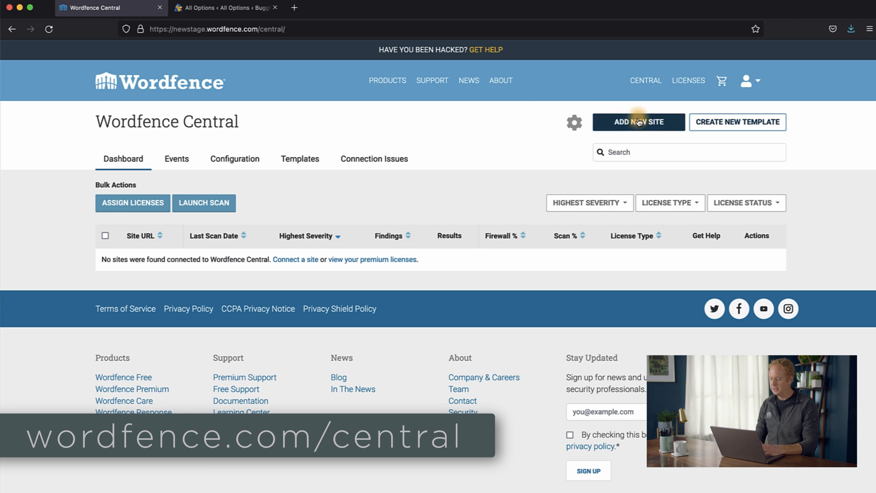
Add buggfri.com as a new Central site, finish setup, and return to the dashboard
click(637, 122)
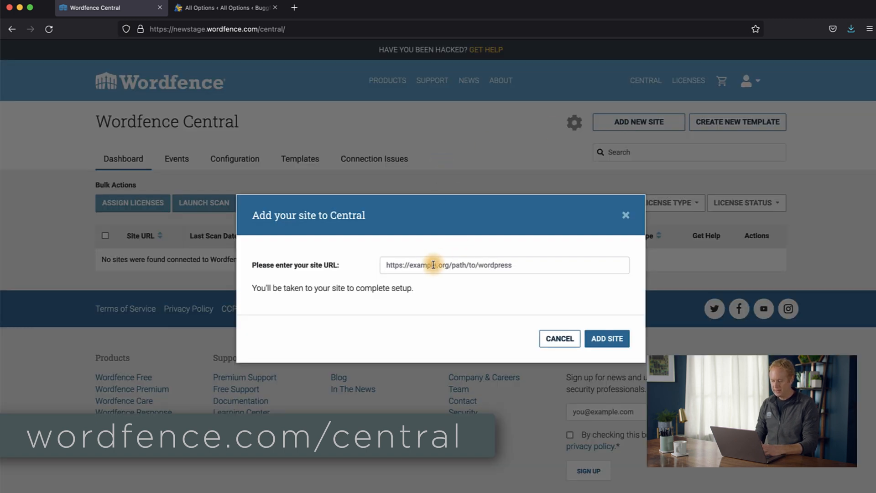
text(buggfri.com)
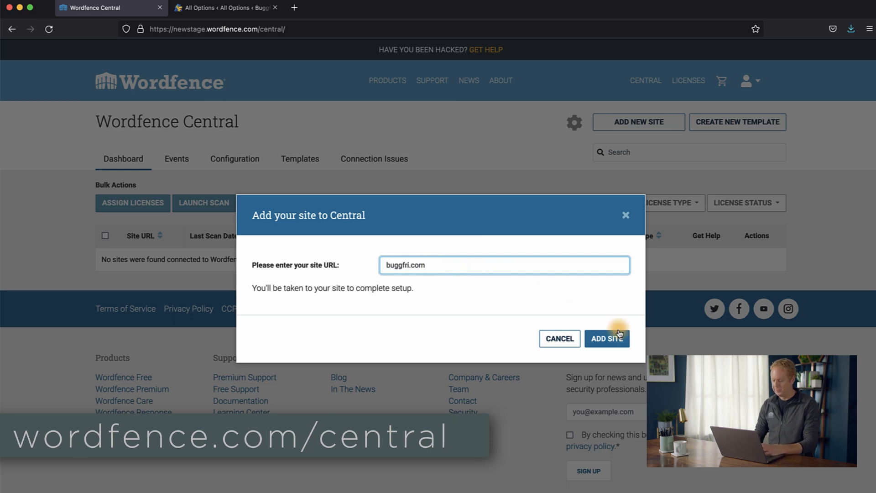
click(607, 338)
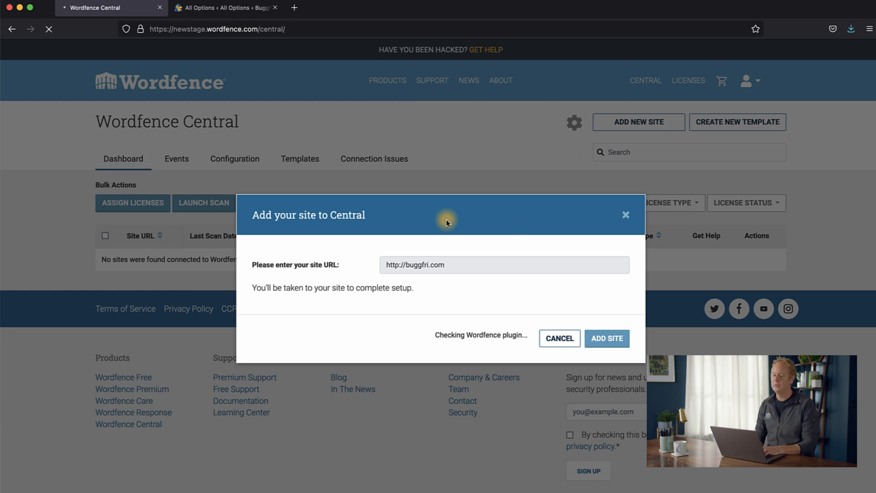
click(607, 339)
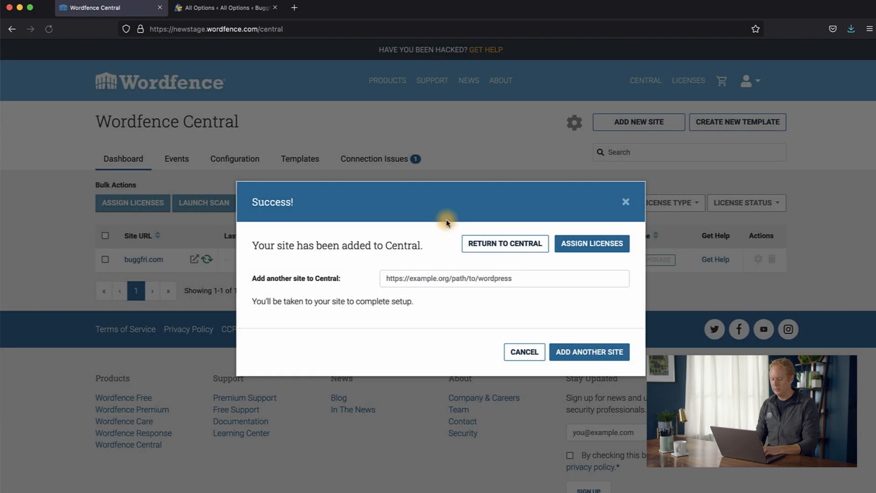
mouse_move(421, 212)
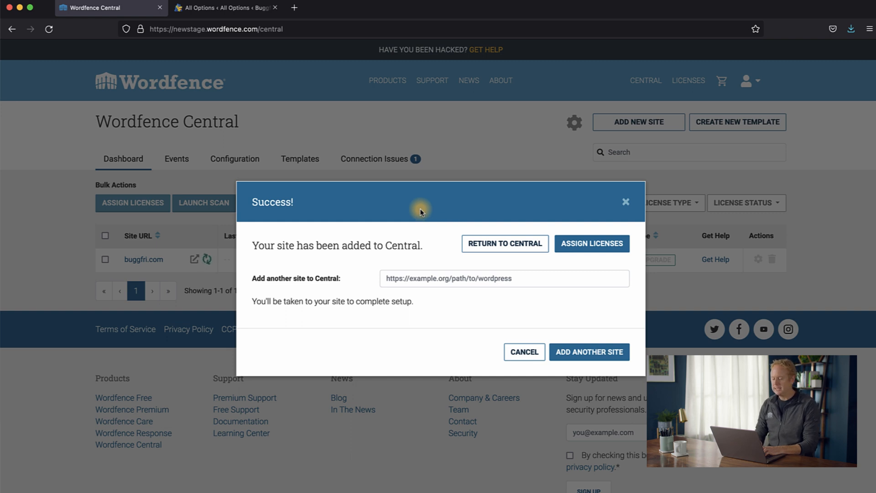
mouse_move(487, 209)
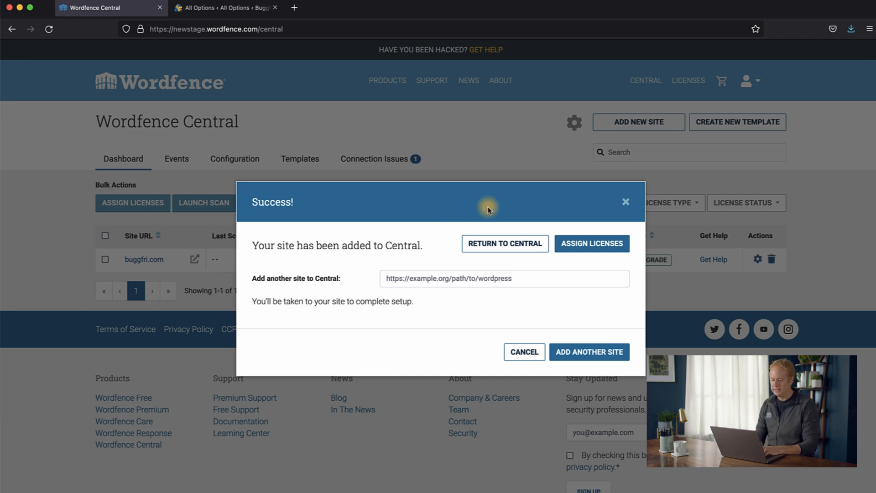
mouse_move(400, 204)
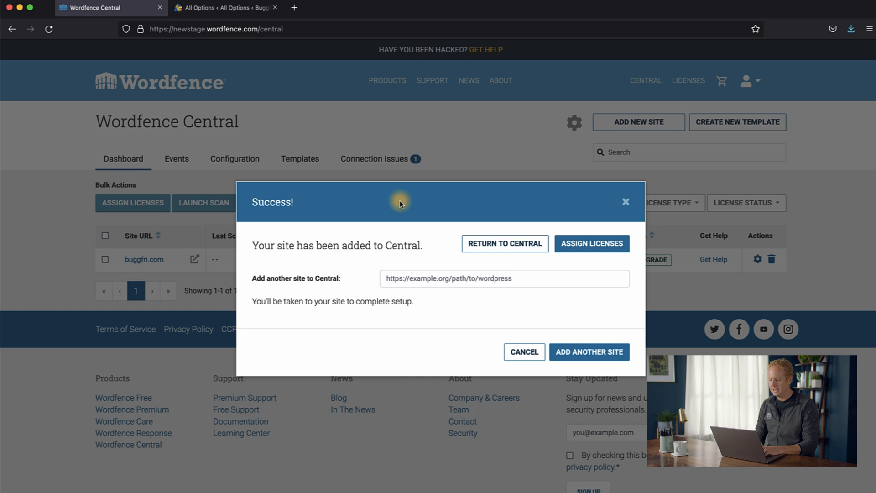
mouse_move(581, 212)
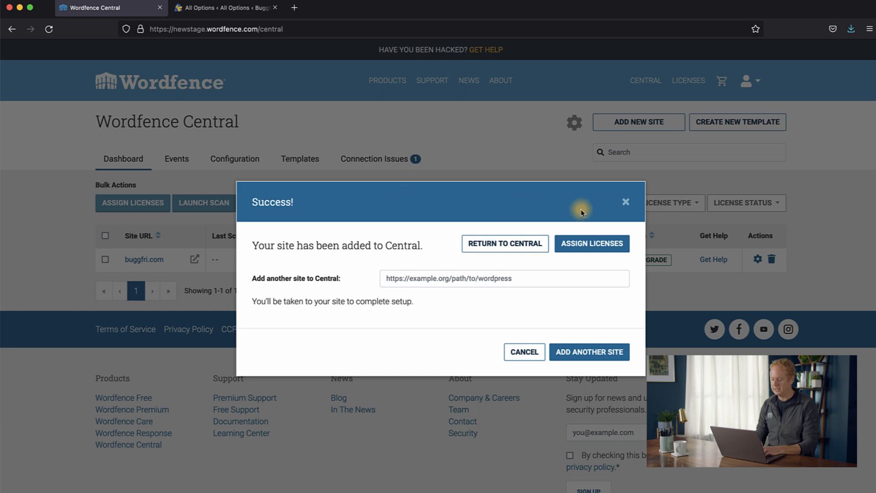
click(591, 244)
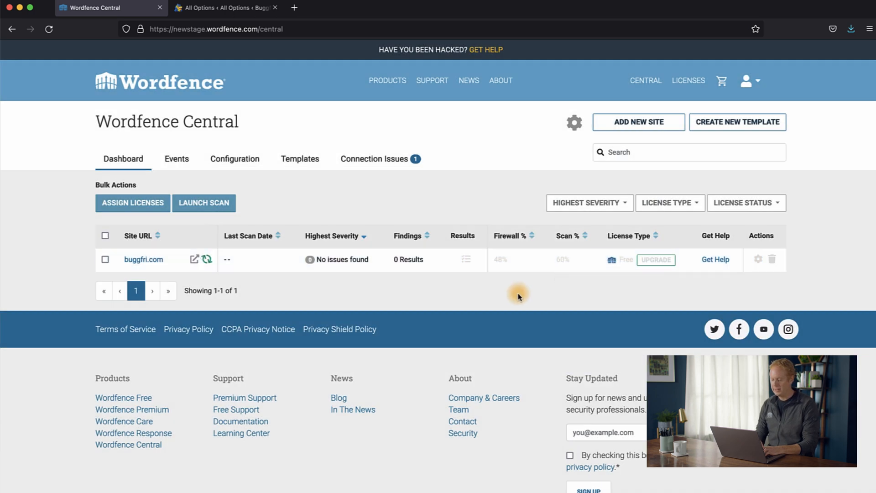
mouse_move(433, 294)
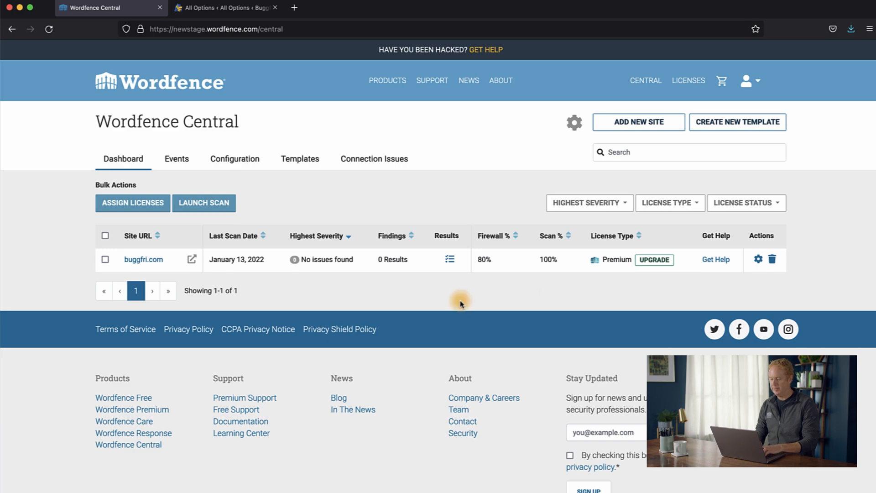
mouse_move(441, 291)
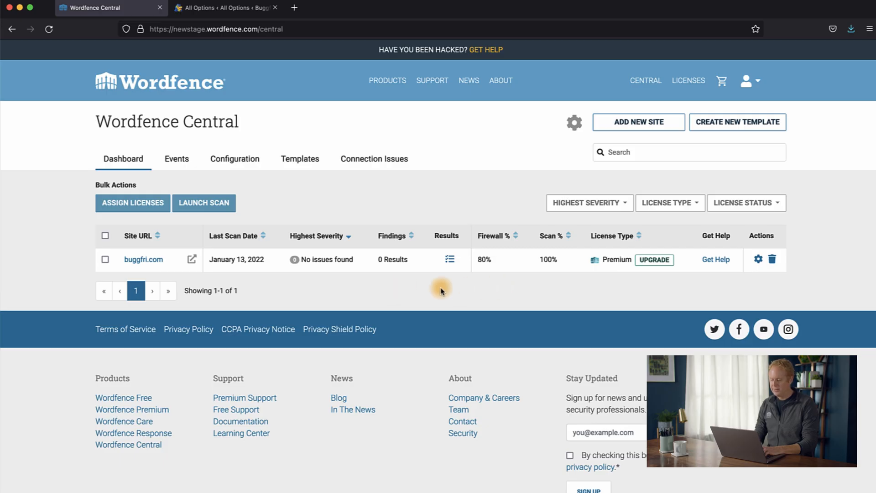
mouse_move(447, 190)
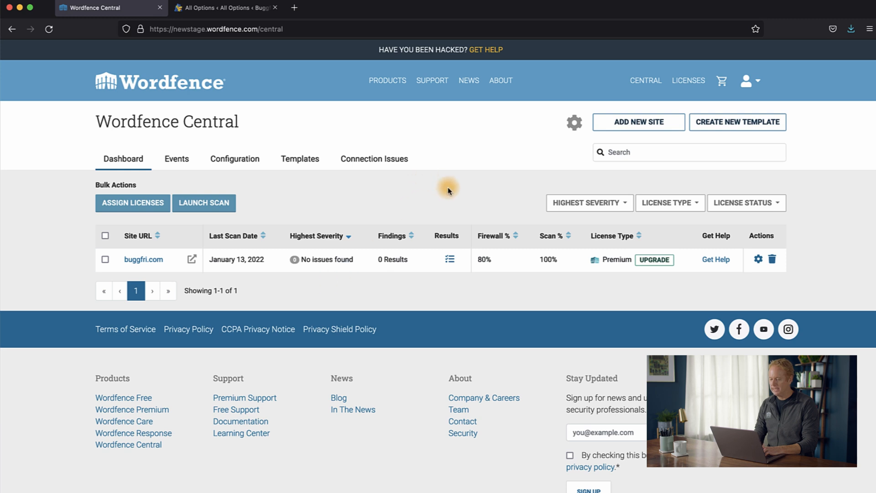
mouse_move(472, 195)
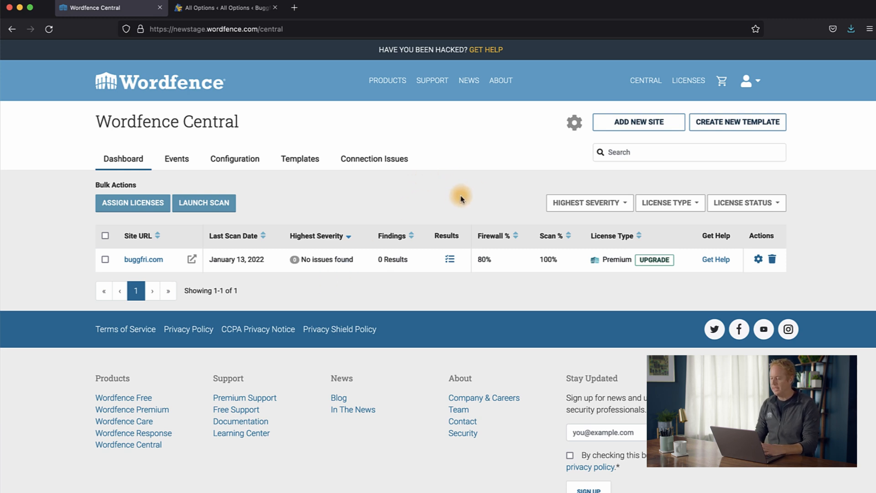
Open the Licenses page to view buggfri.com's Premium license
click(688, 80)
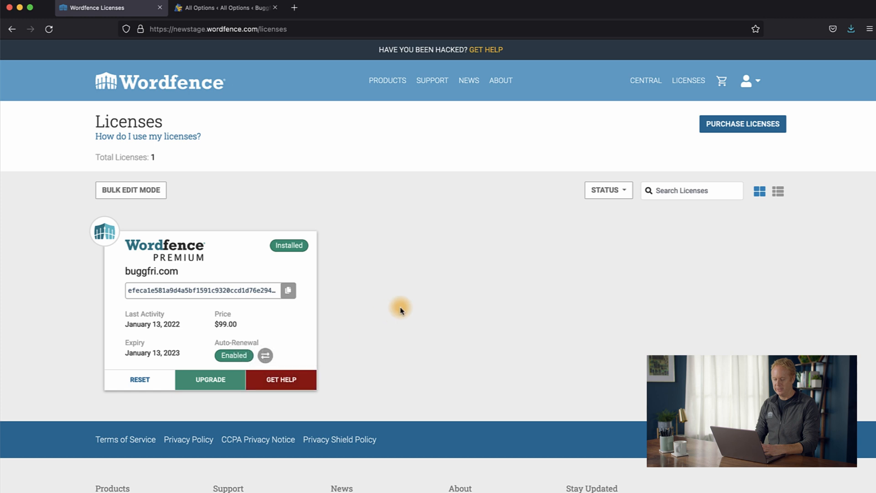
mouse_move(213, 275)
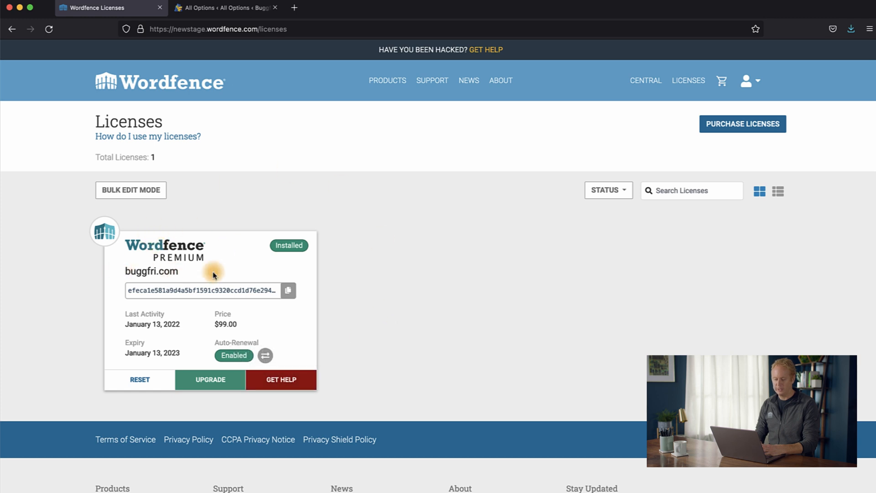
Start a Wordfence Questions help request with subject 'Test subject' and category Wordfence Central
click(281, 379)
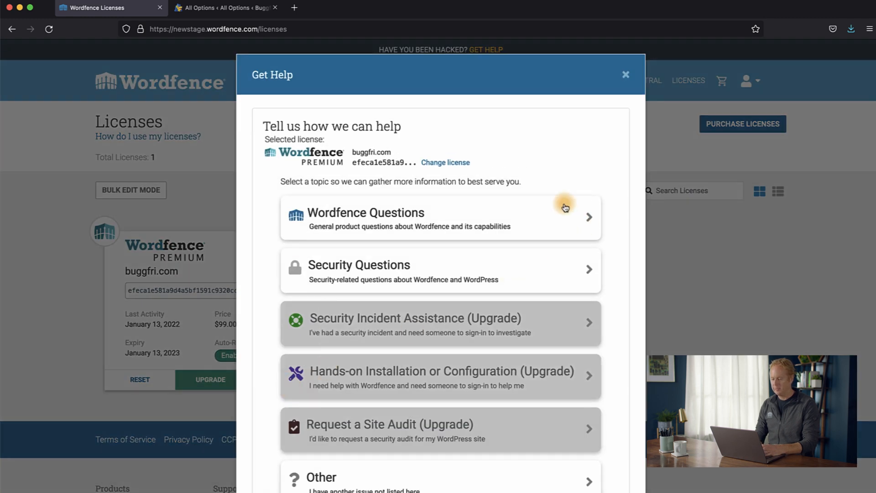
click(441, 217)
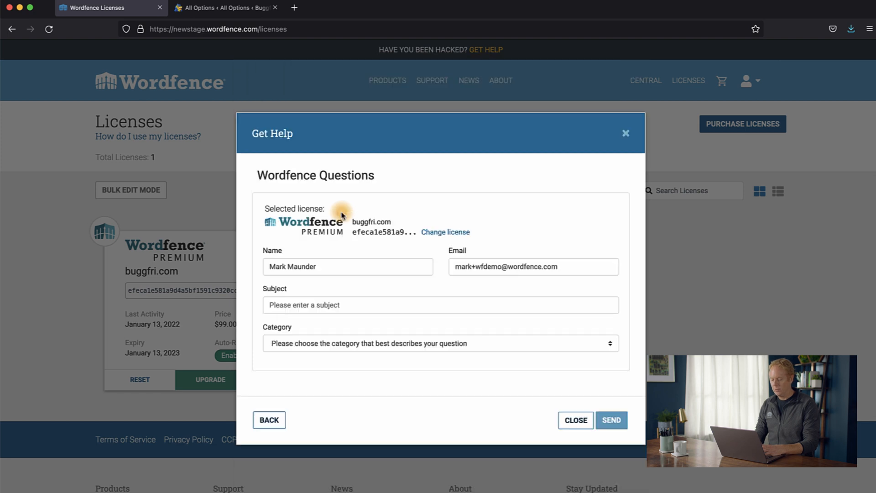
mouse_move(381, 307)
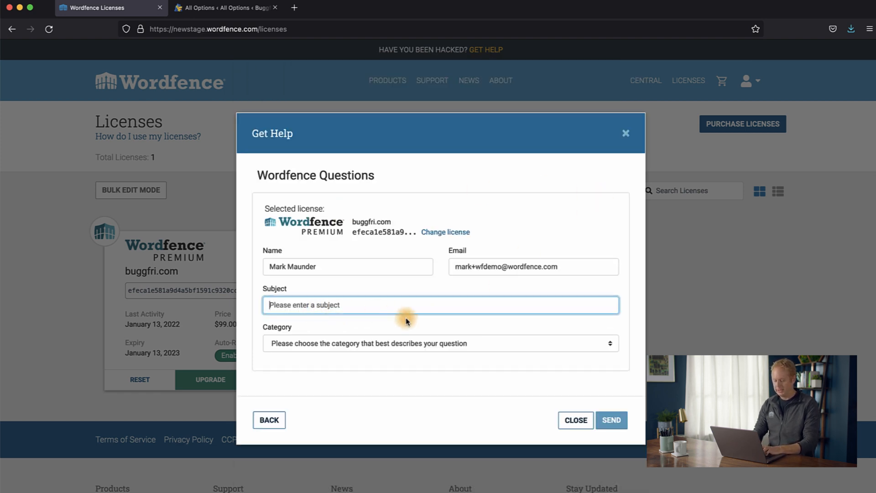
text(Test subject)
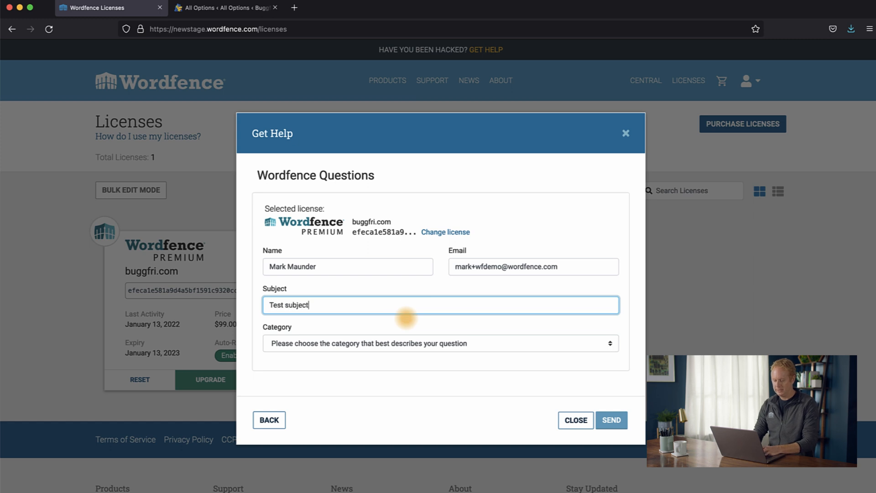
click(440, 344)
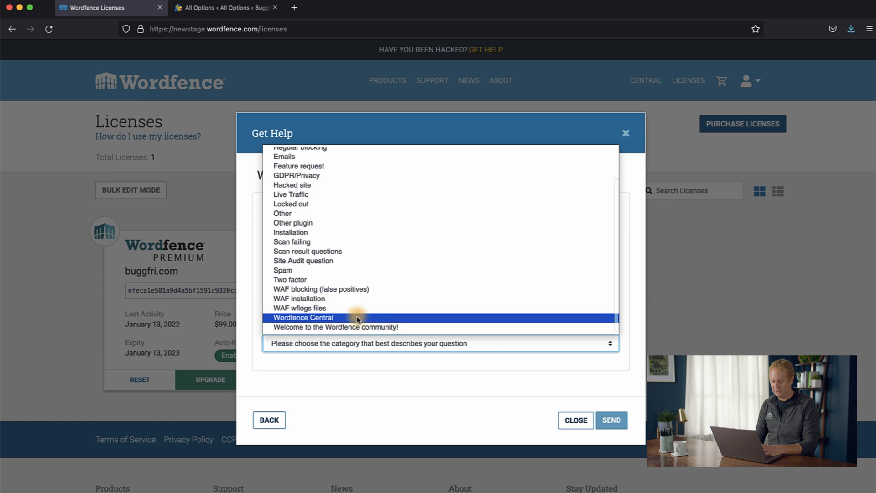
click(303, 317)
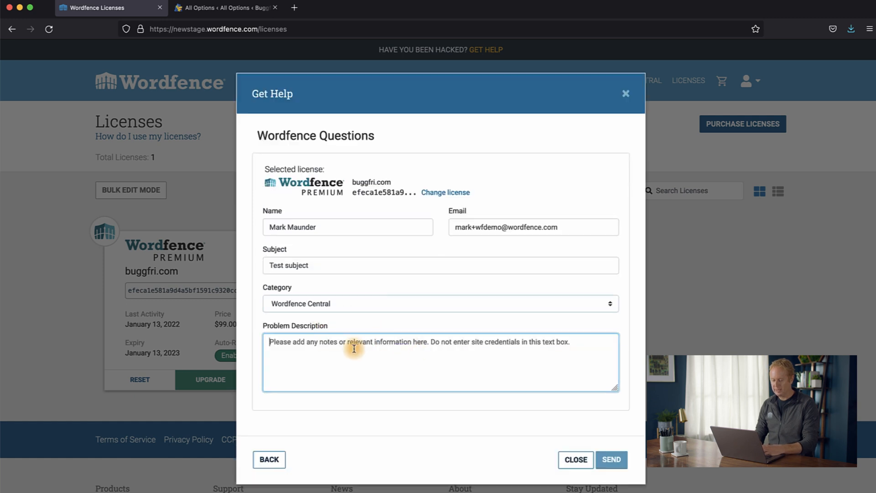
Enter the description 'This is a test request.' and send the support request
text(This is a test re)
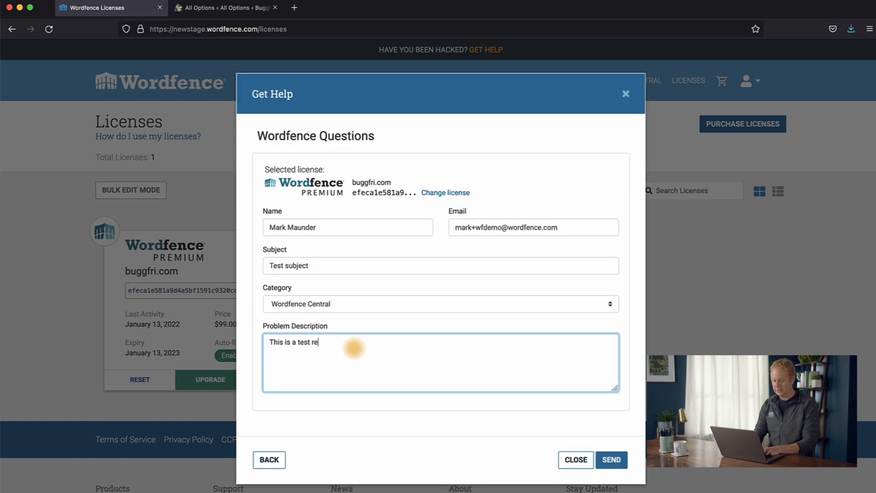
text(quest.)
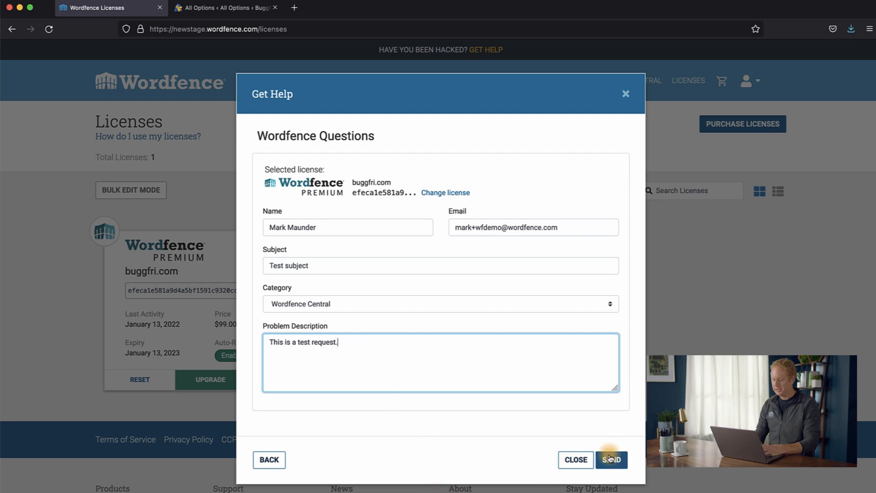
click(610, 459)
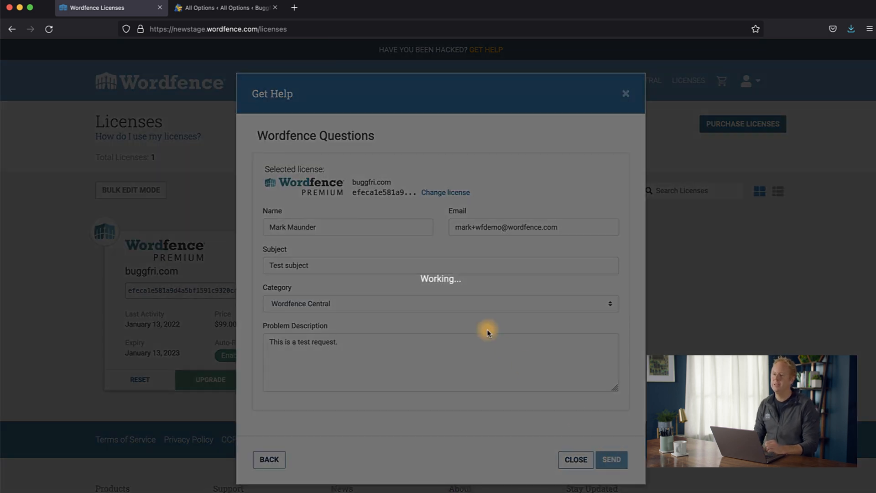
click(610, 460)
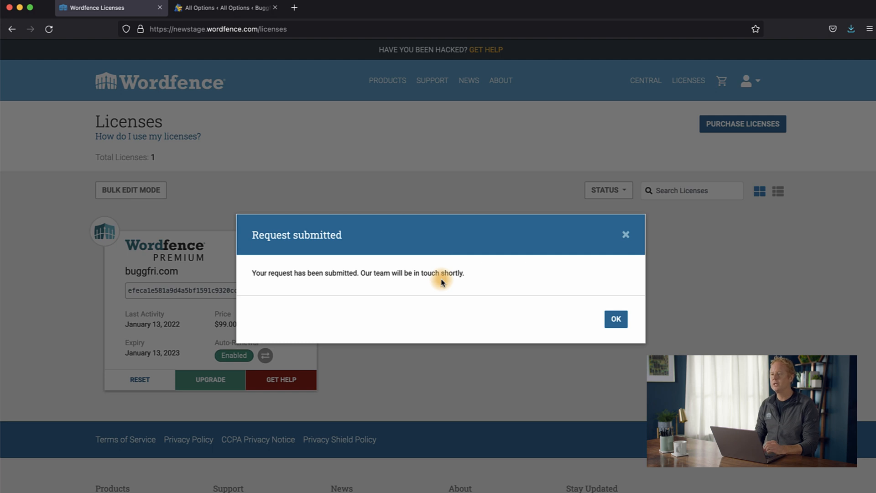
mouse_move(484, 270)
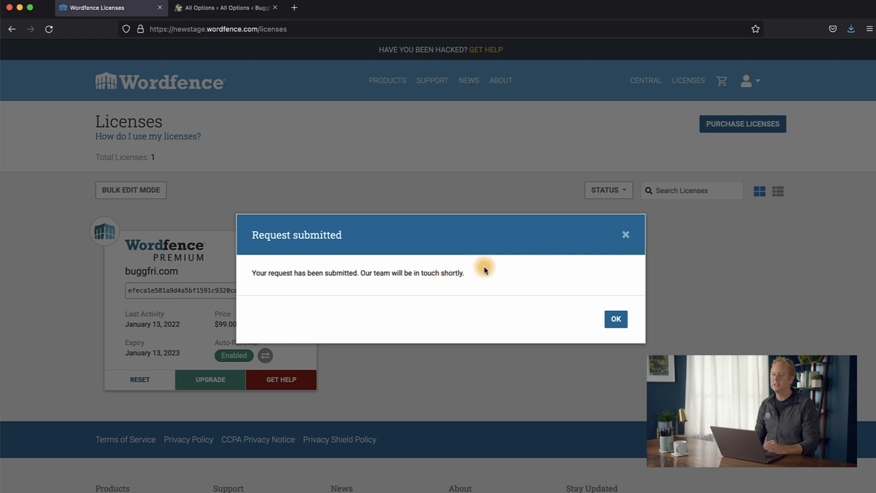